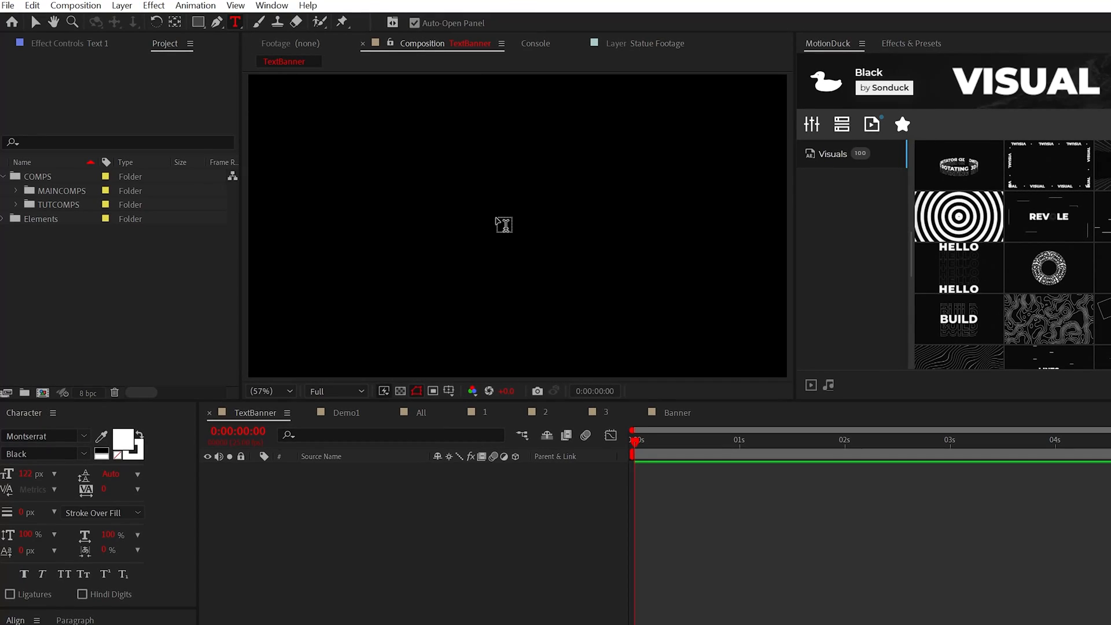
Step: Enter the THE WORLD BR title text and set the composition width to 4250 px
text(THE WORLD BR)
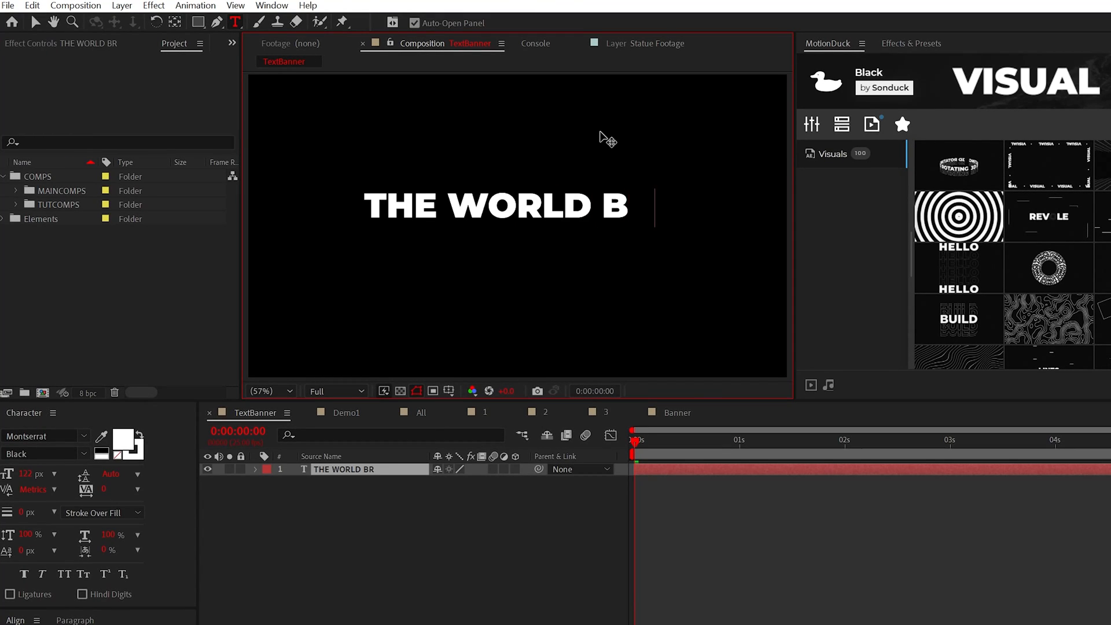
click(75, 6)
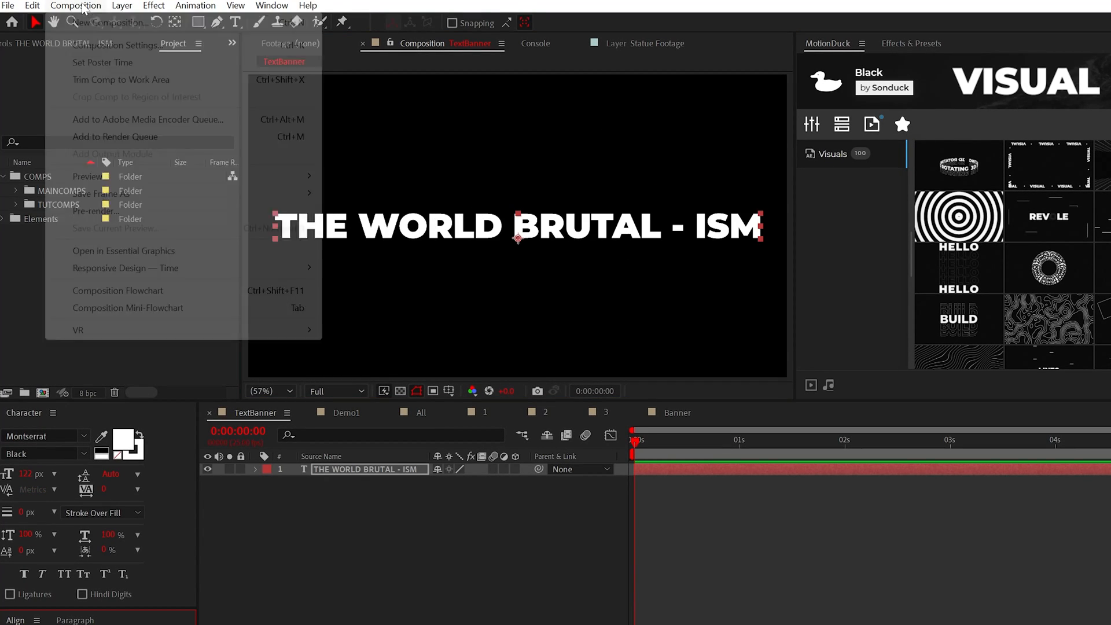
click(123, 45)
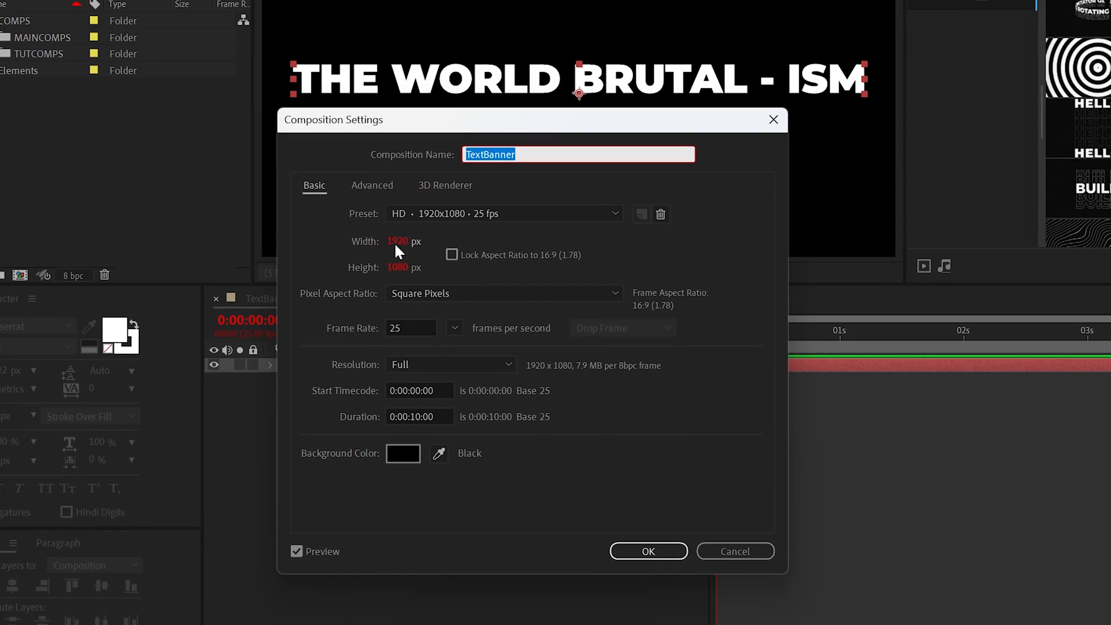
text(4250)
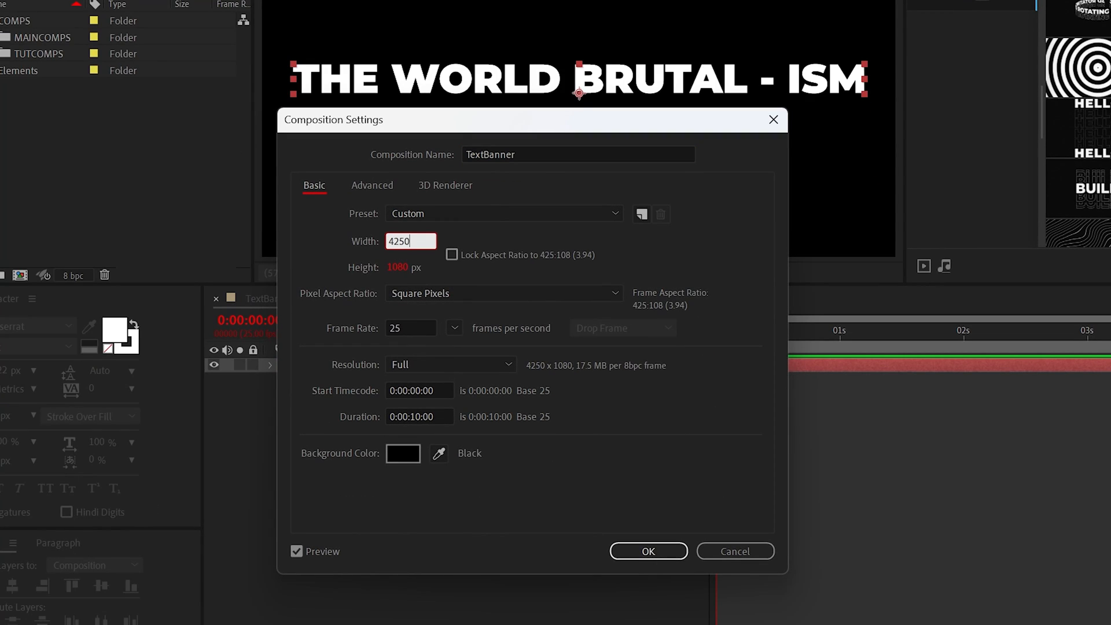
click(648, 550)
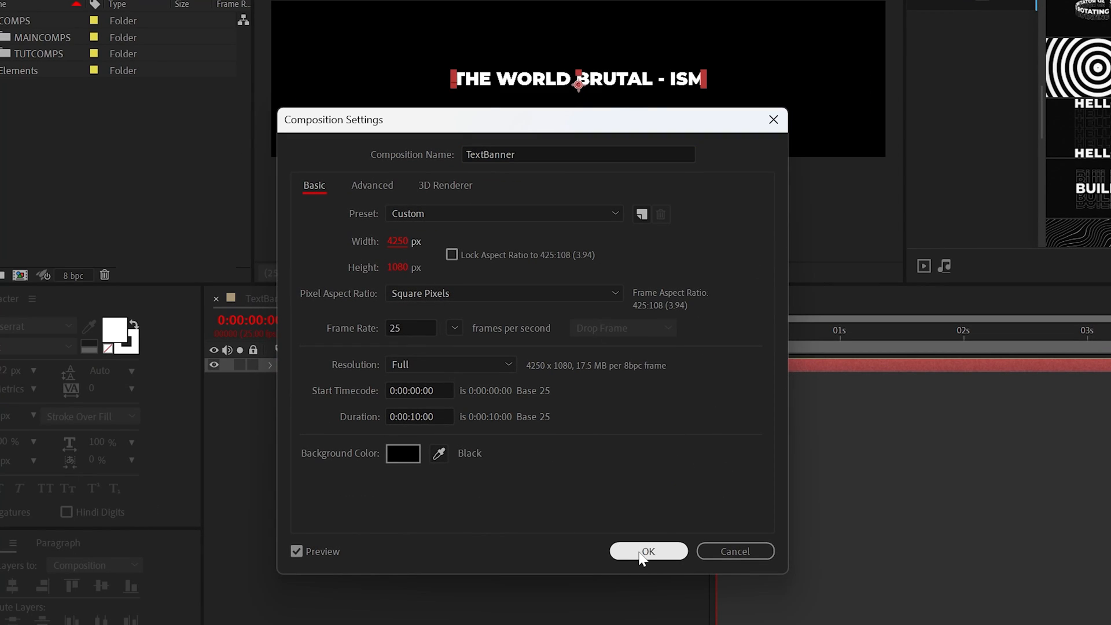
click(648, 551)
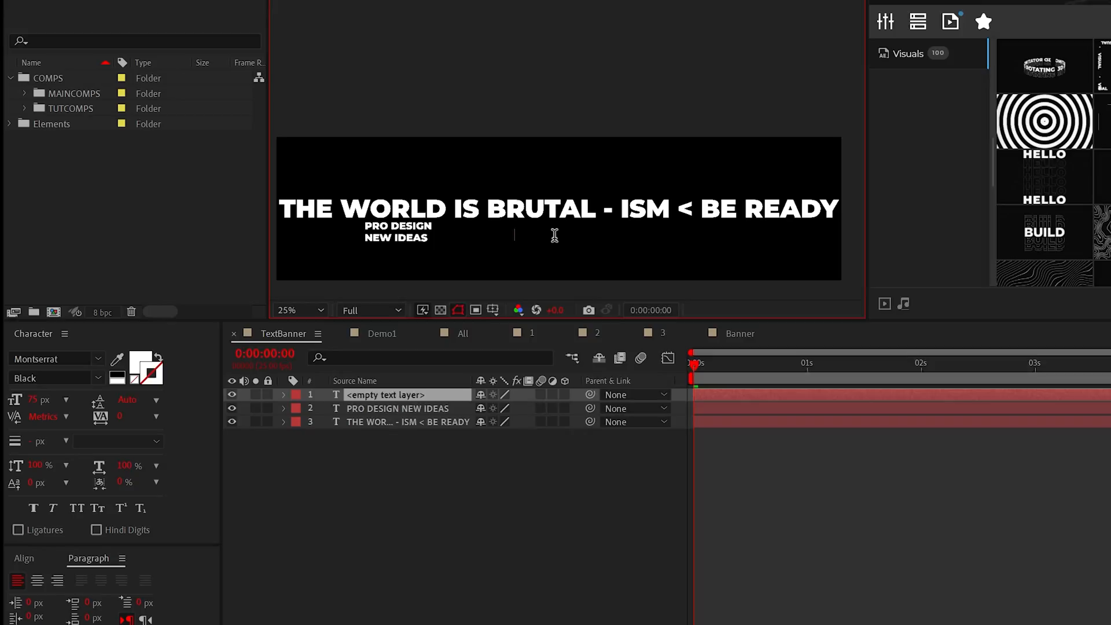
Step: Add the 'DOMINATED SOCIAL MEDIA - TIPS' text line to the banner
text(DOMINATED SOCIAL MEDIA - TIPS)
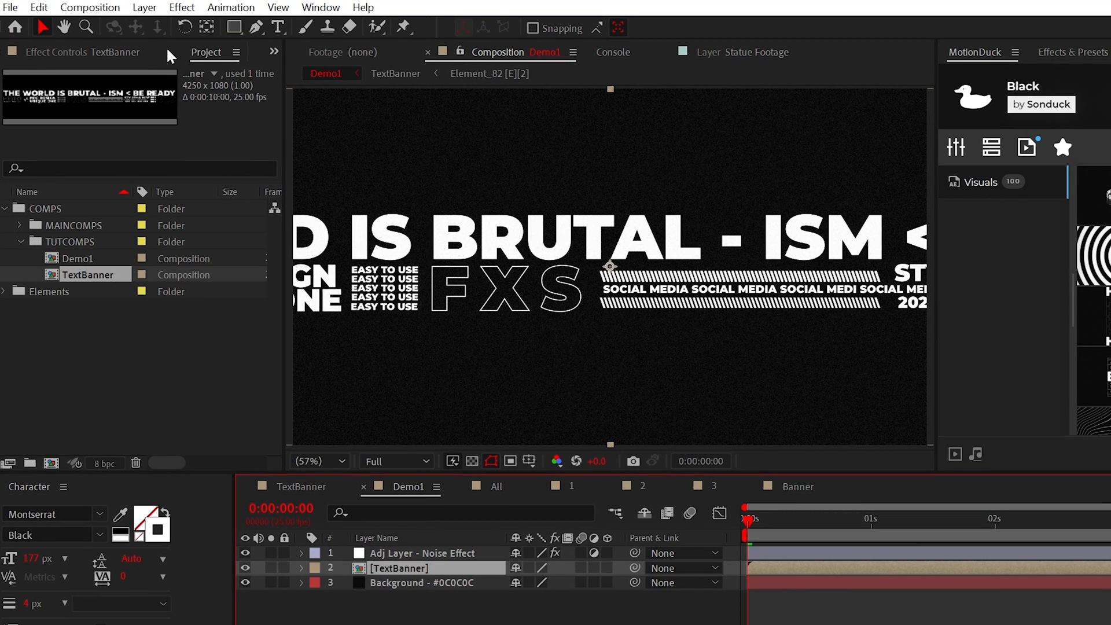
Step: Apply CC Cylinder to the banner, adjust its rotation, render only the outside, and duplicate the layer
click(181, 8)
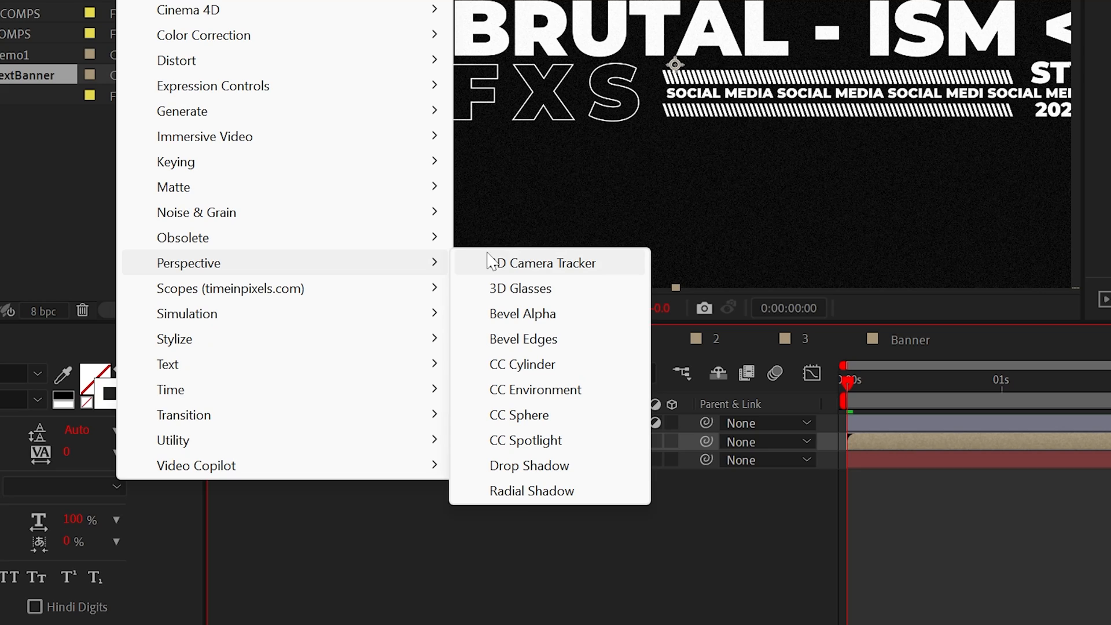
click(522, 365)
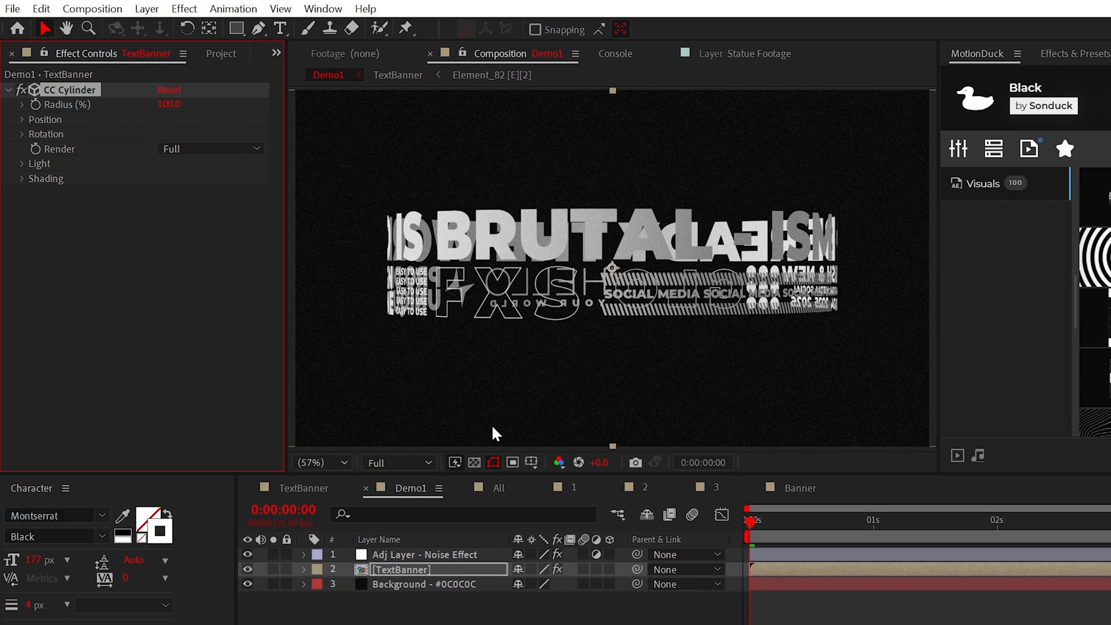
click(22, 134)
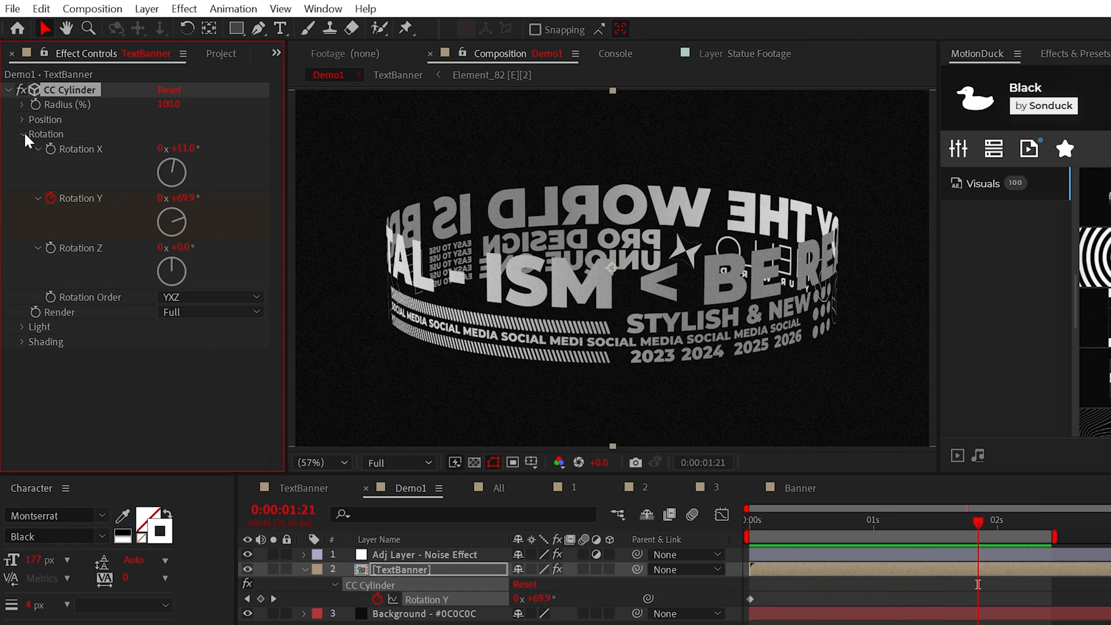
click(22, 135)
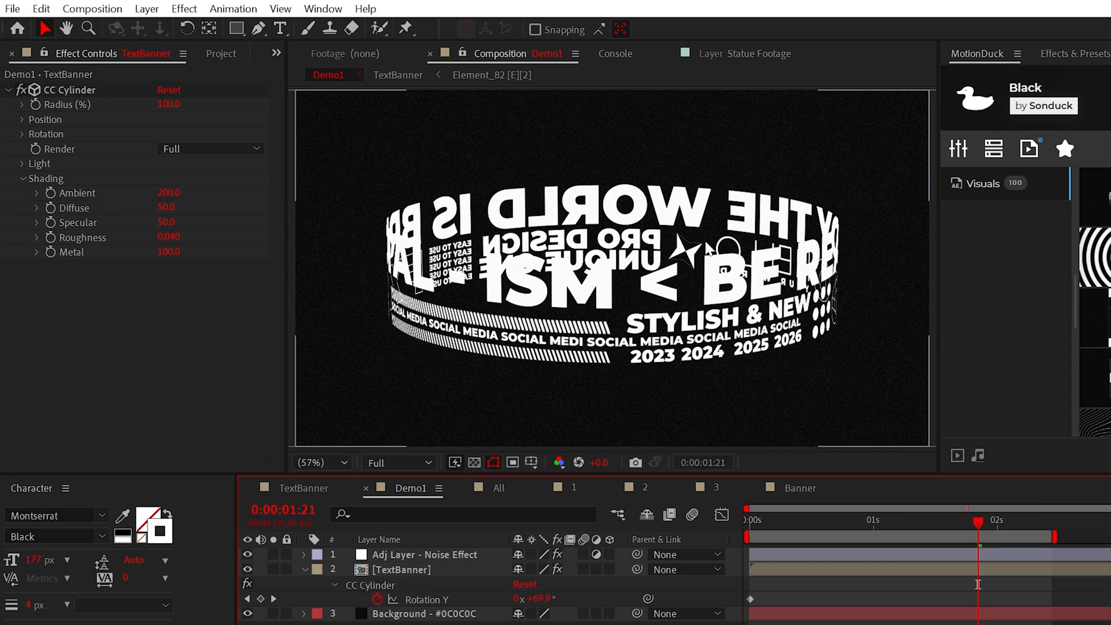
mouse_move(583, 323)
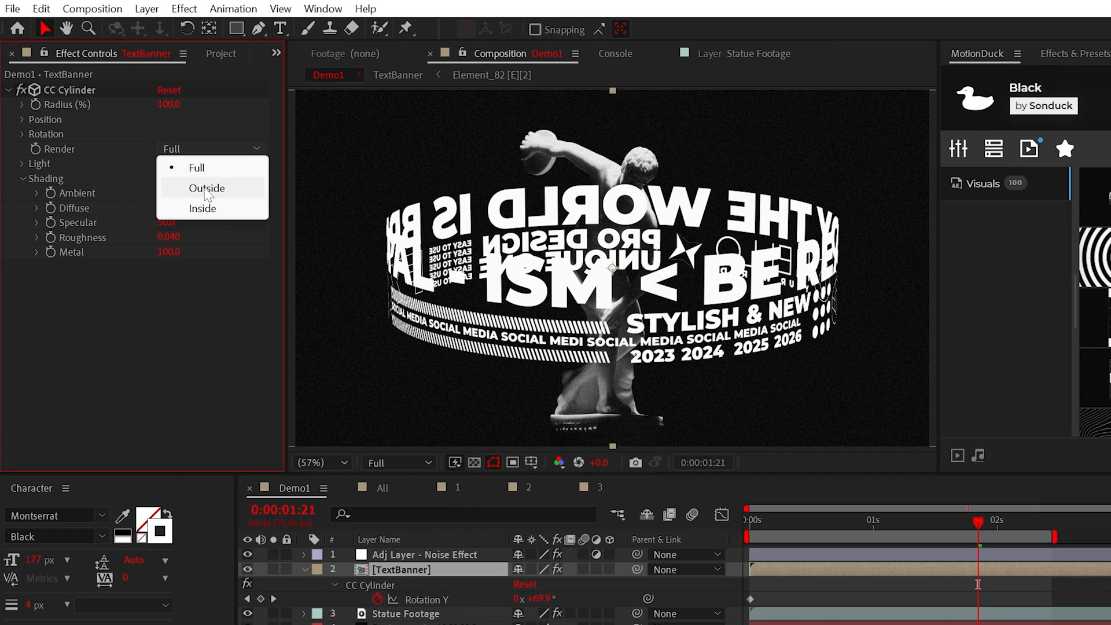
click(206, 188)
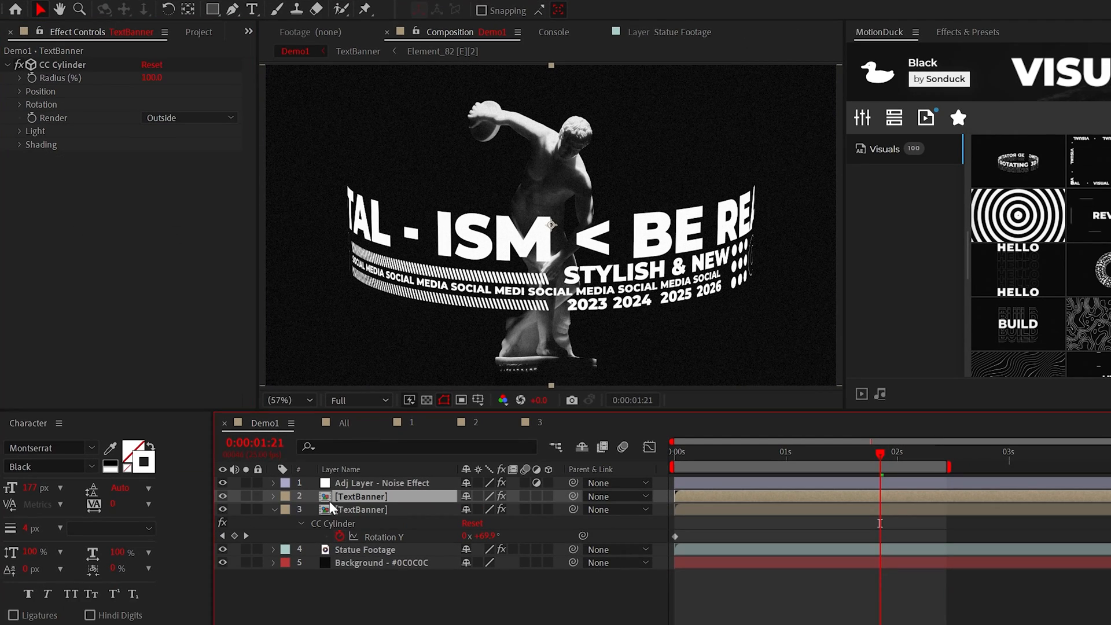
key(ctrl+d)
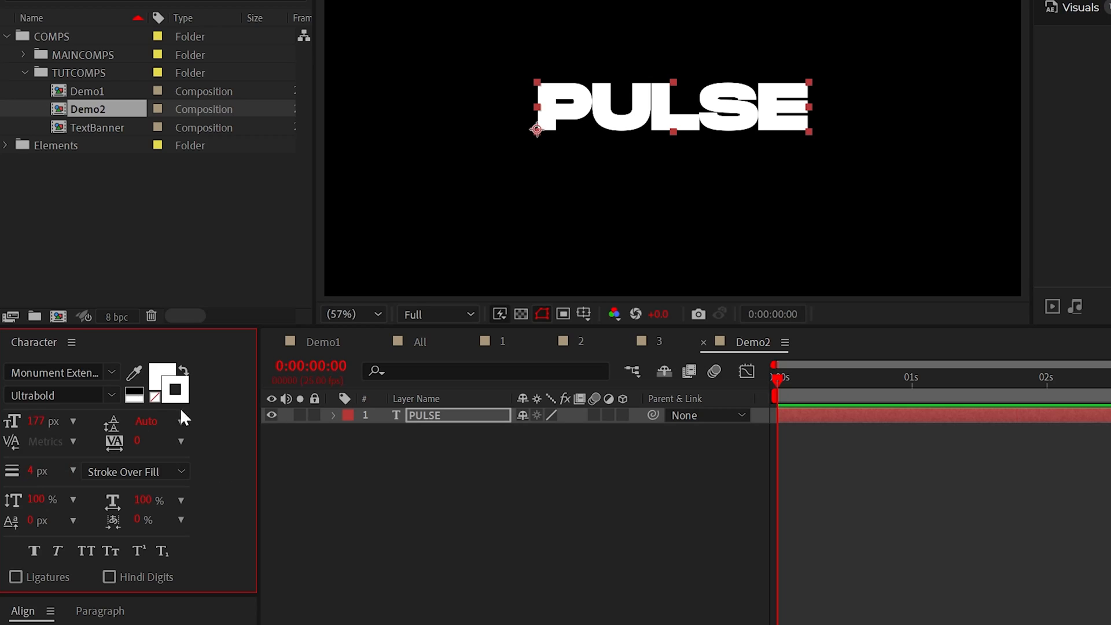
Step: Add an RGB Fill Color animator to PULSE and keyframe its colour across the first frames
click(475, 420)
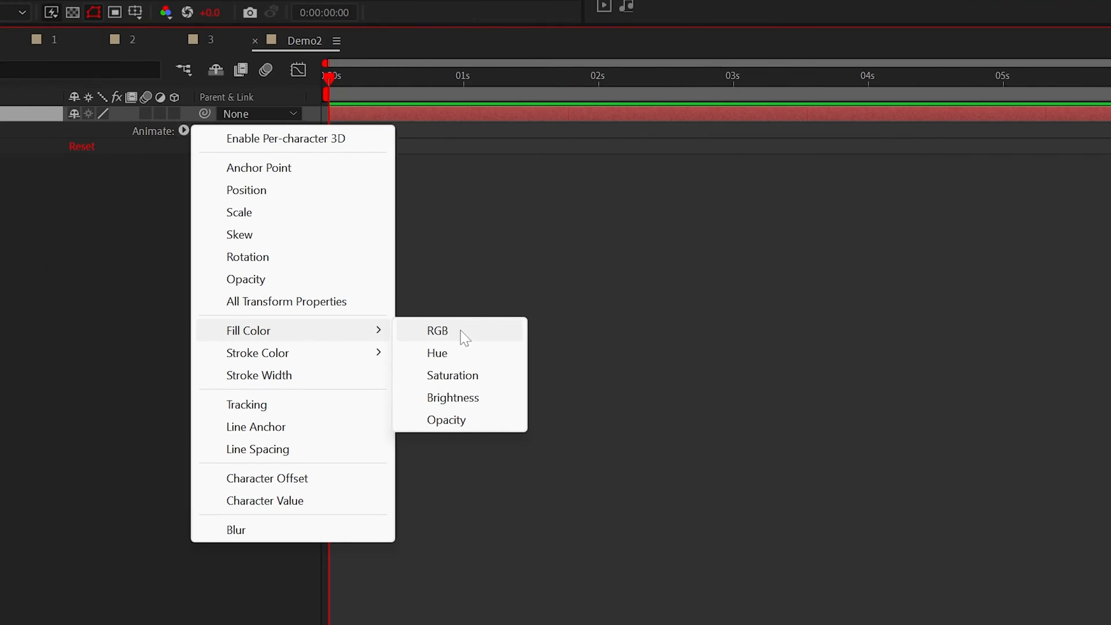
click(436, 331)
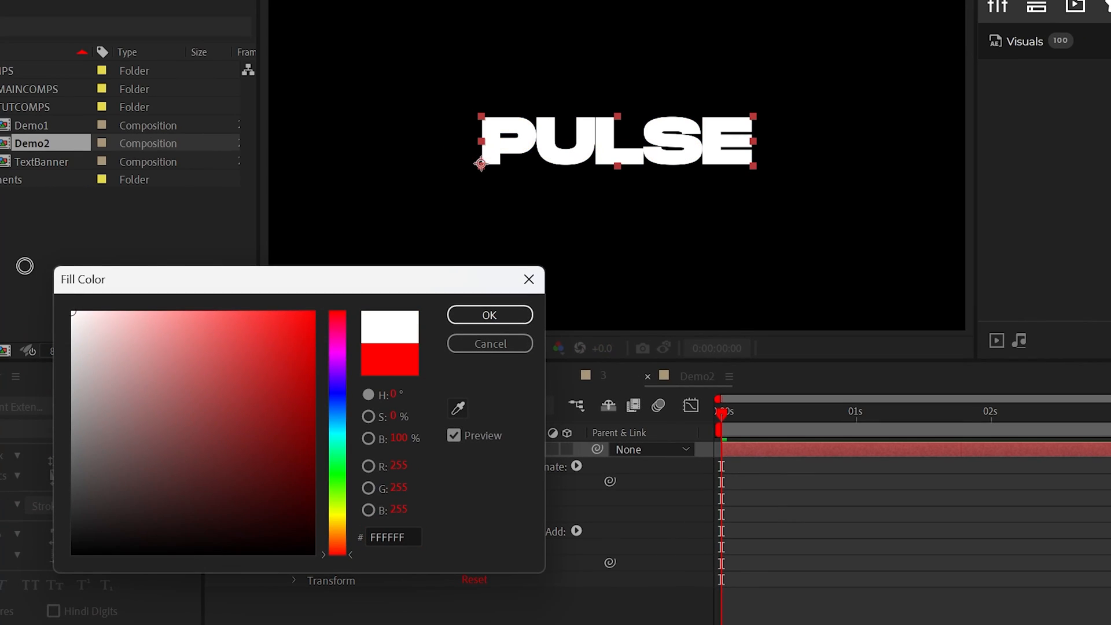
click(489, 314)
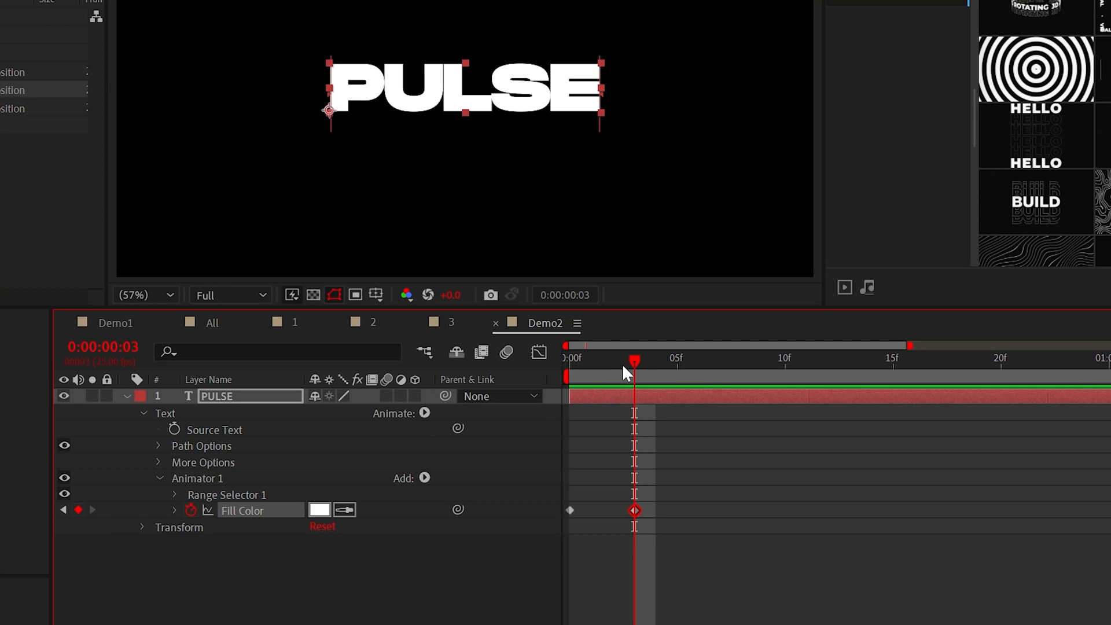
click(319, 510)
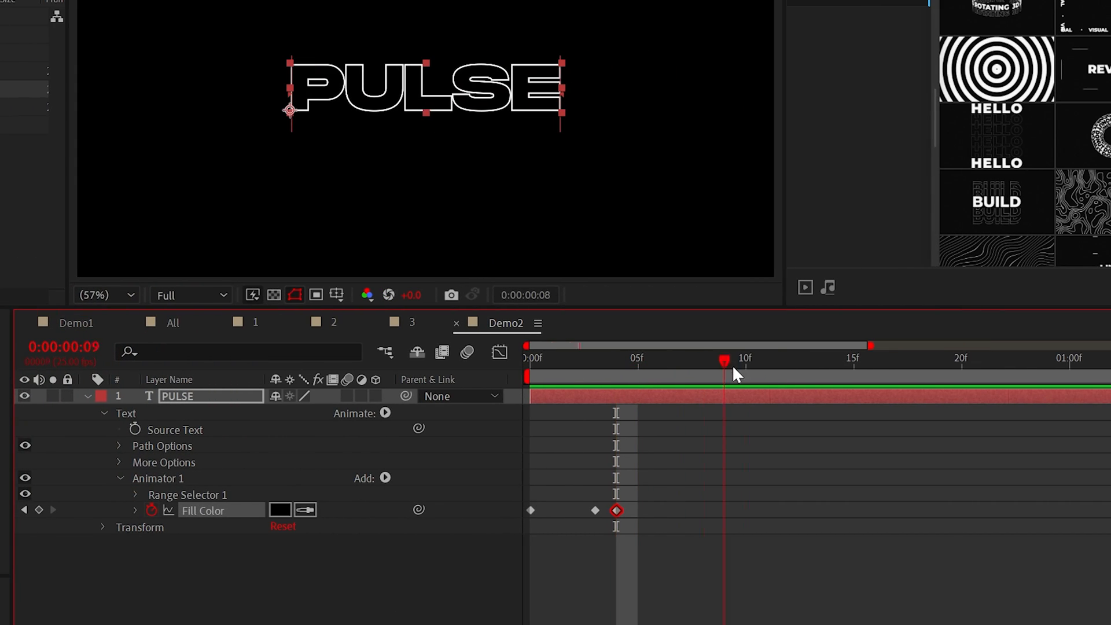
click(919, 361)
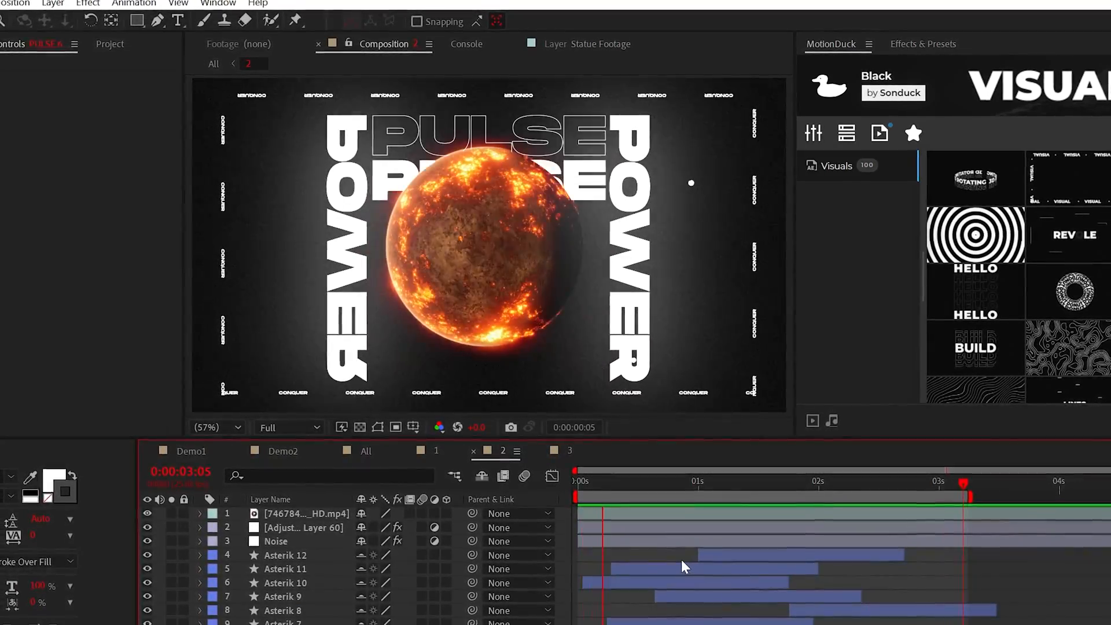
Step: Add the rectangles with Pucker & Bloat and merge them into a single path
click(290, 445)
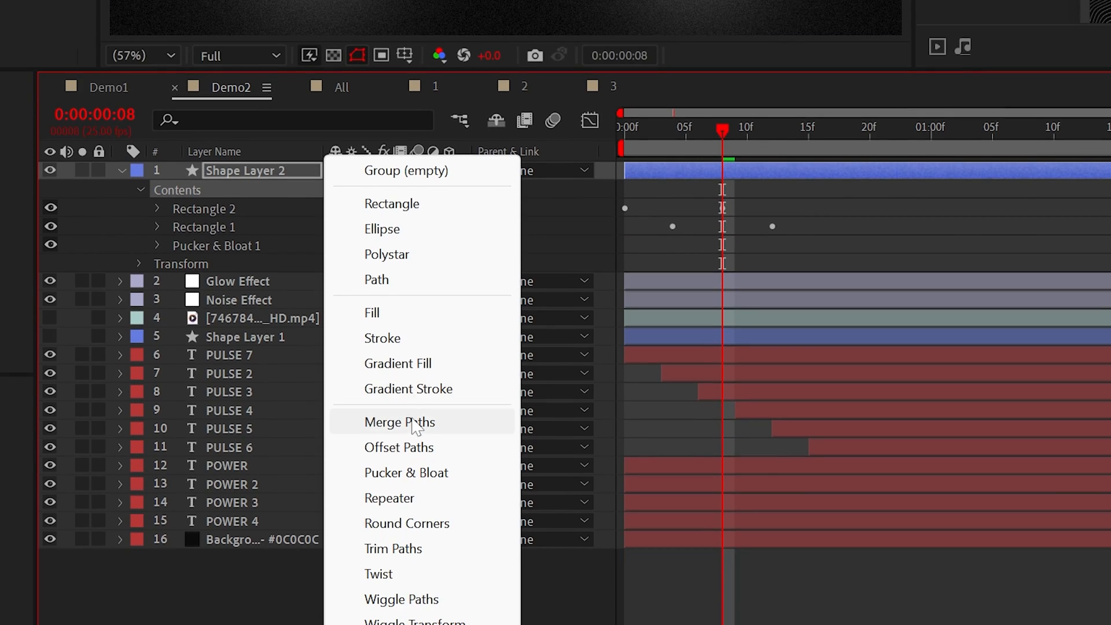
click(399, 423)
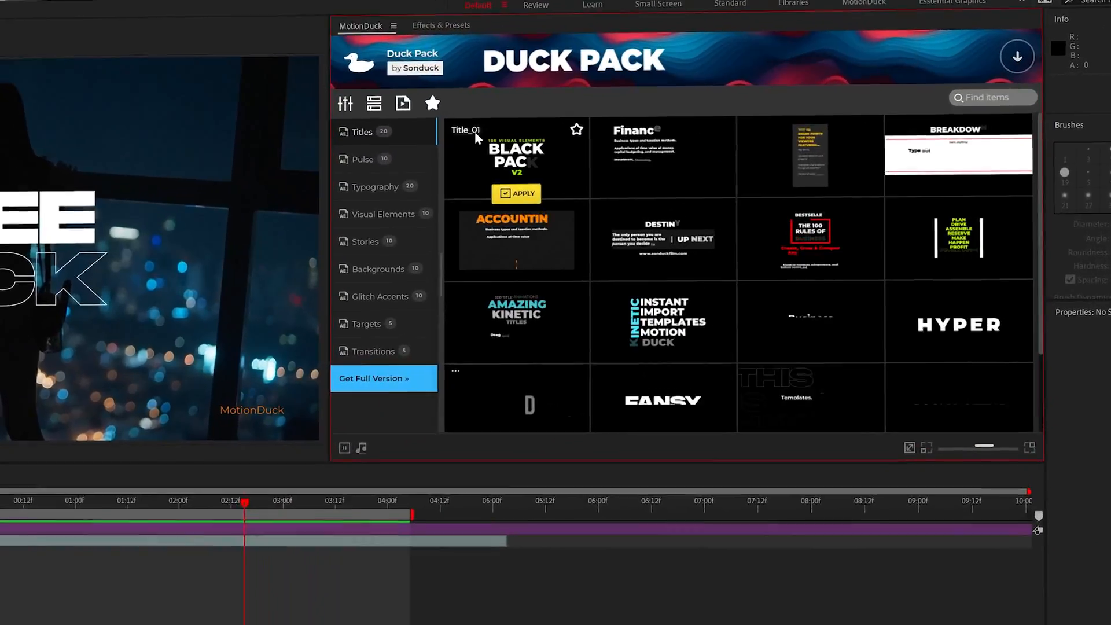
Step: Preview the Title_01 template in the Duck Pack Titles category
click(362, 159)
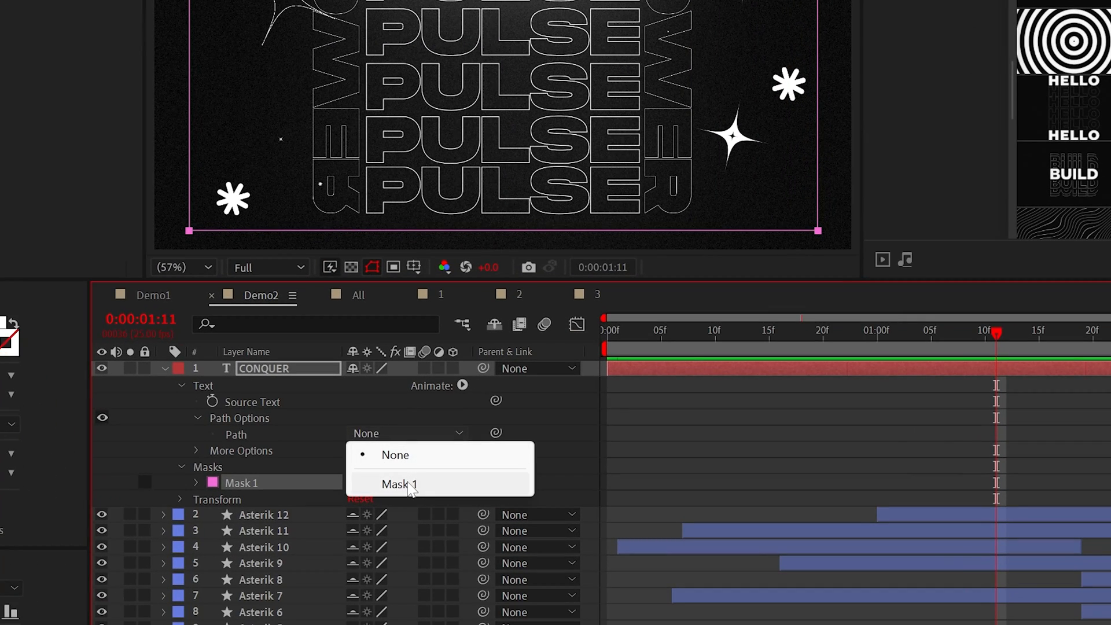
Step: Attach CONQUER to Mask 1 and drive its First Margin with the expression time*50
click(398, 484)
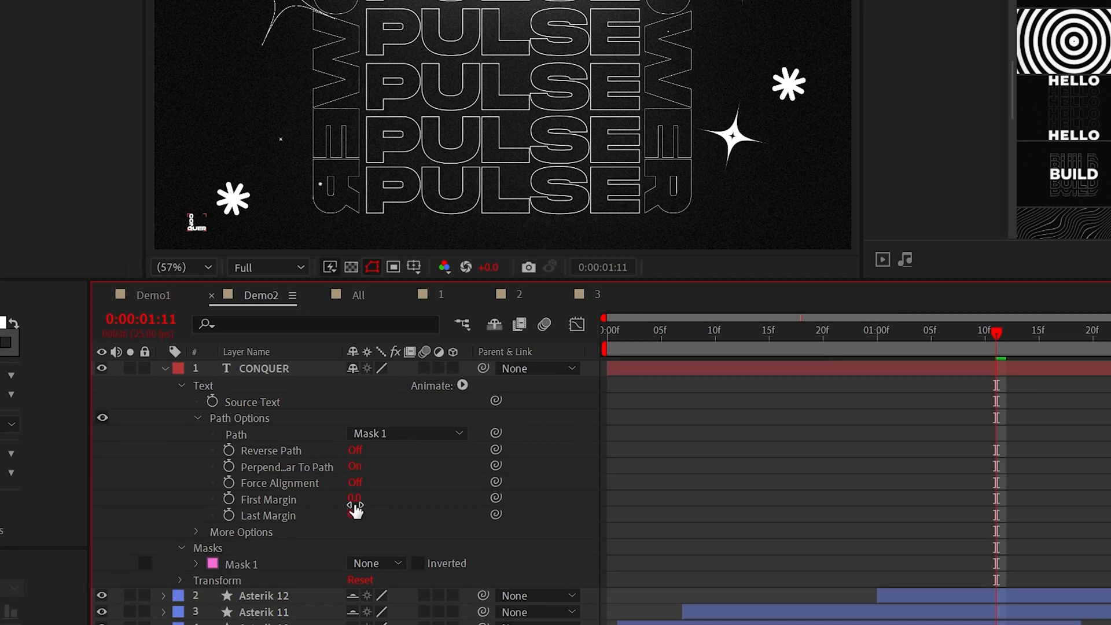
text(time*50)
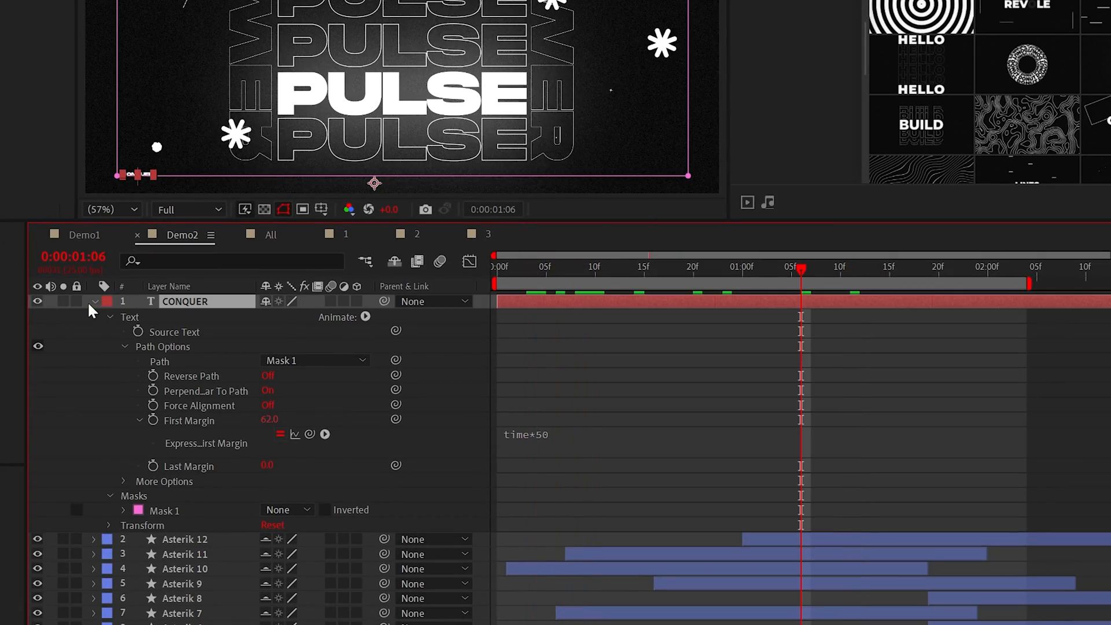
click(159, 9)
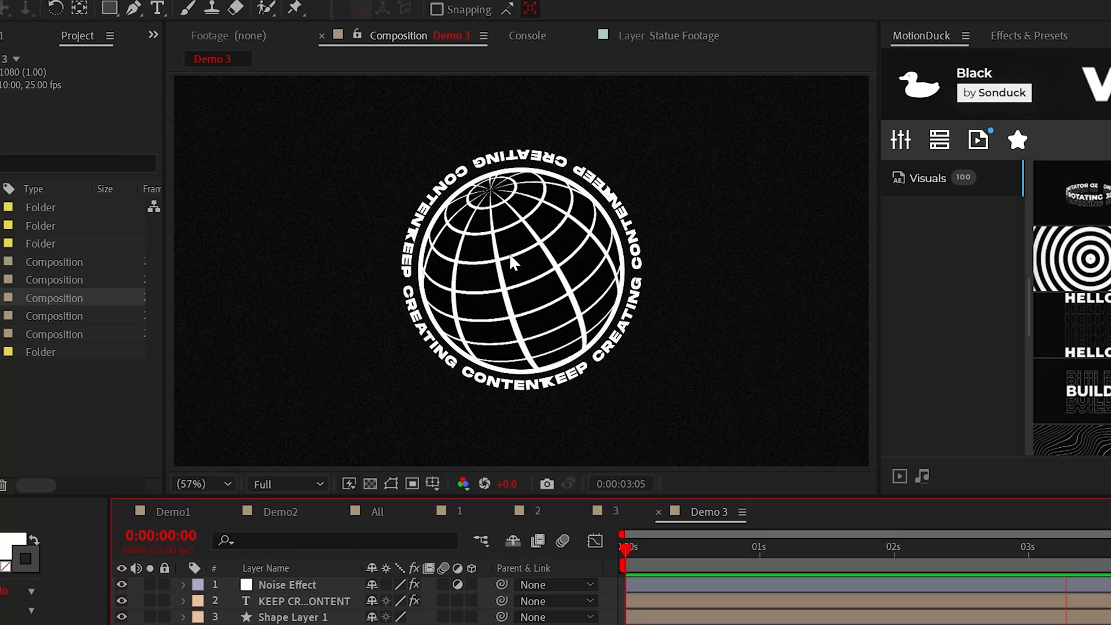
Step: Create a grid solid, wrap it with CC Sphere sized by width and height sliders, and tilt its rotation
click(129, 9)
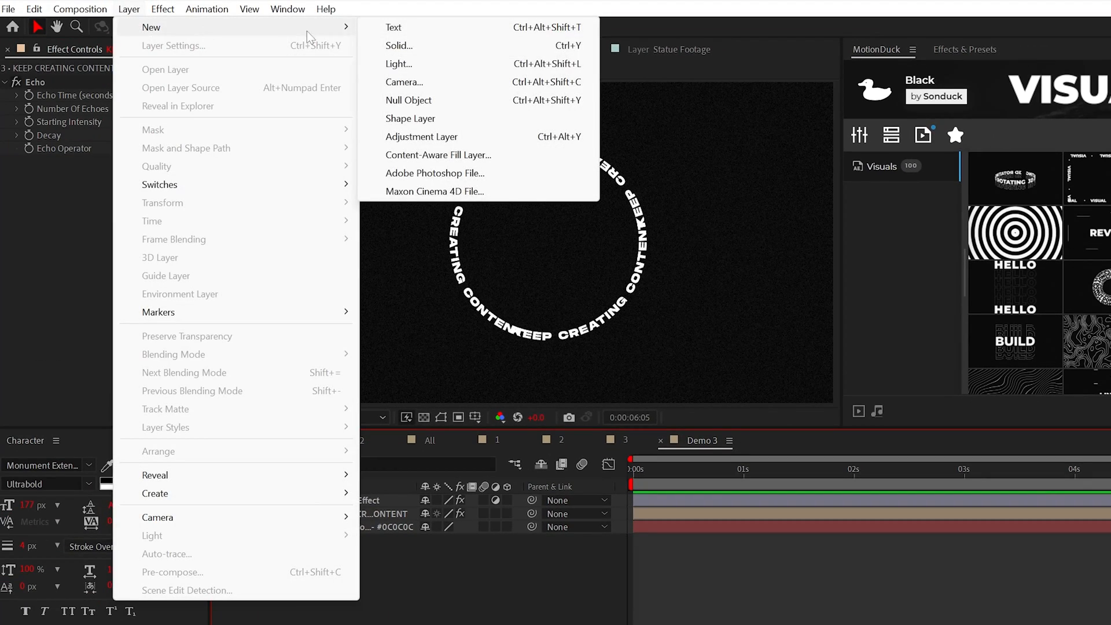
click(400, 45)
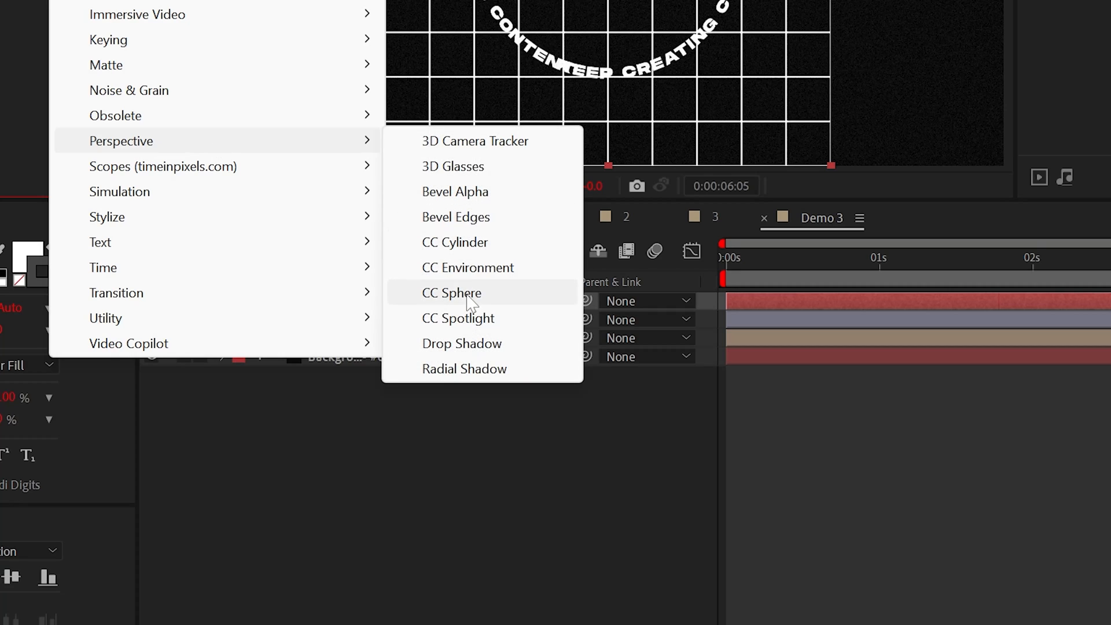
click(452, 292)
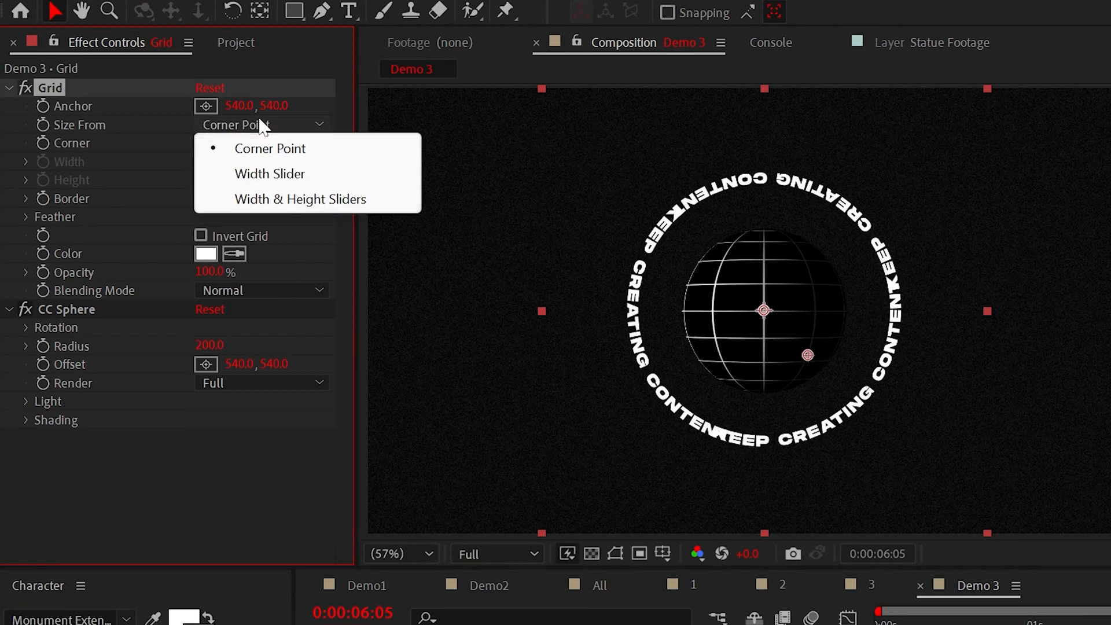
click(300, 199)
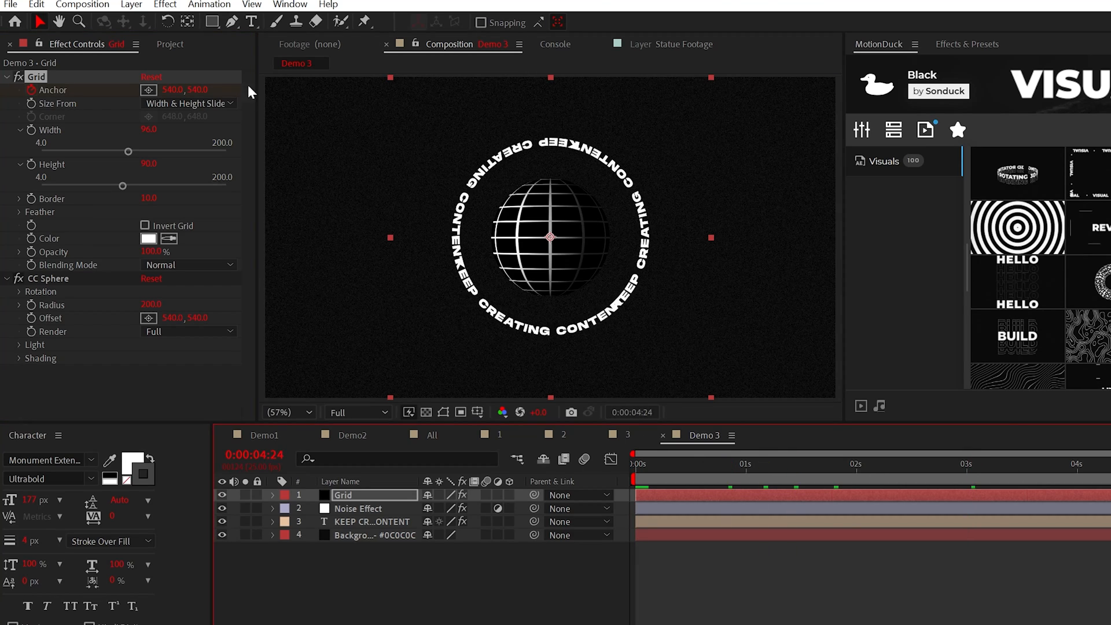
click(988, 465)
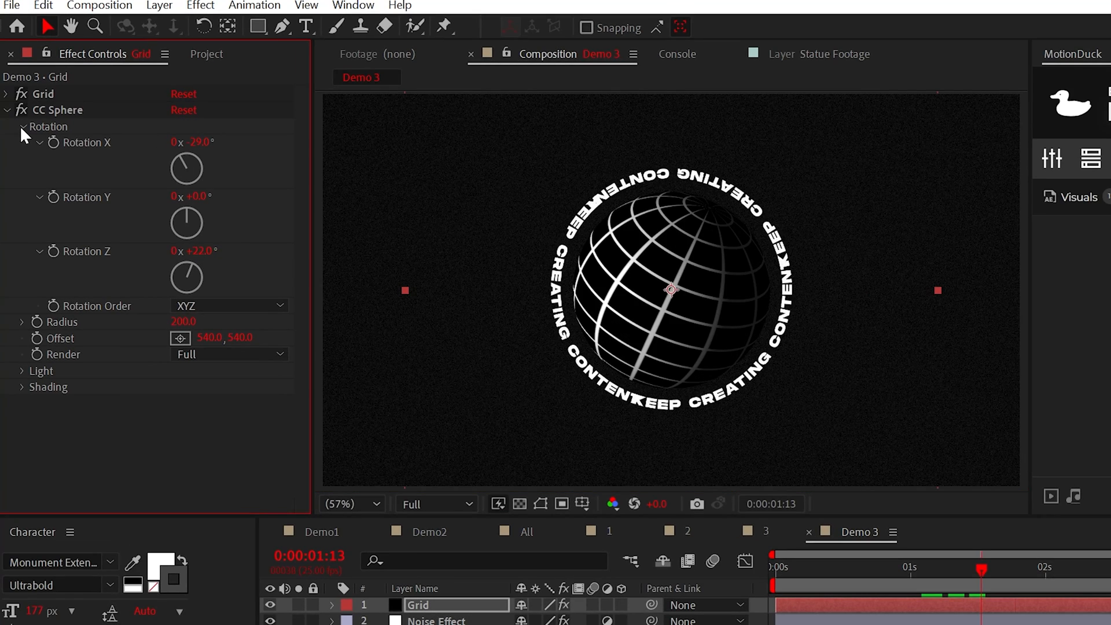
click(22, 126)
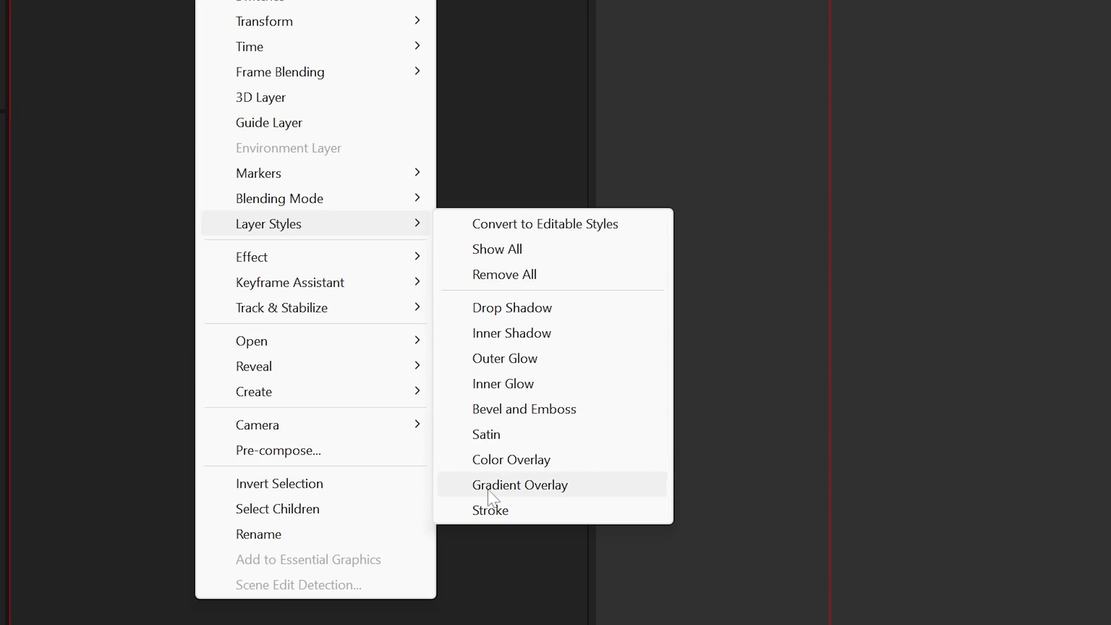
Step: Add a red Stroke layer style, size 3, positioned outside the grid sphere
click(489, 509)
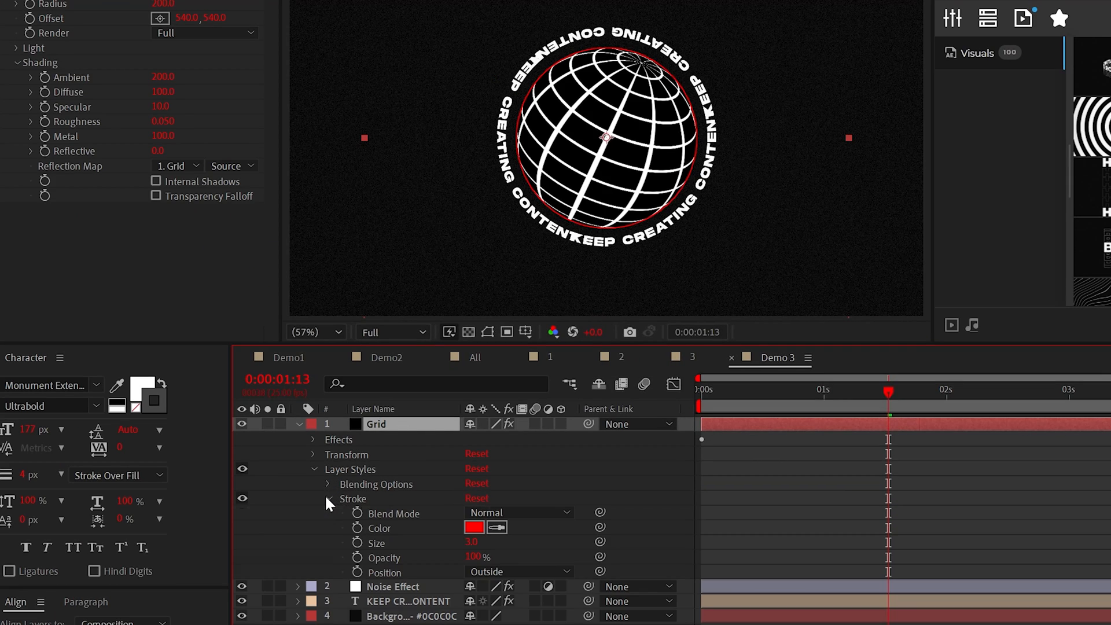
click(473, 528)
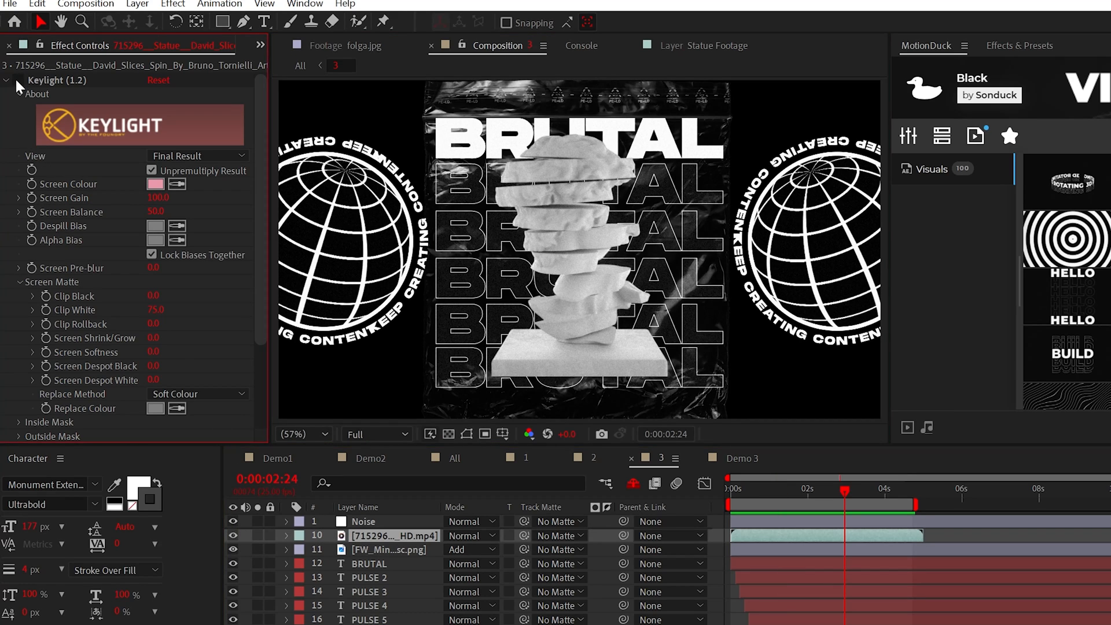
Step: Key out the pink backdrop with Keylight, picking the screen colour and setting Clip White 75
click(787, 489)
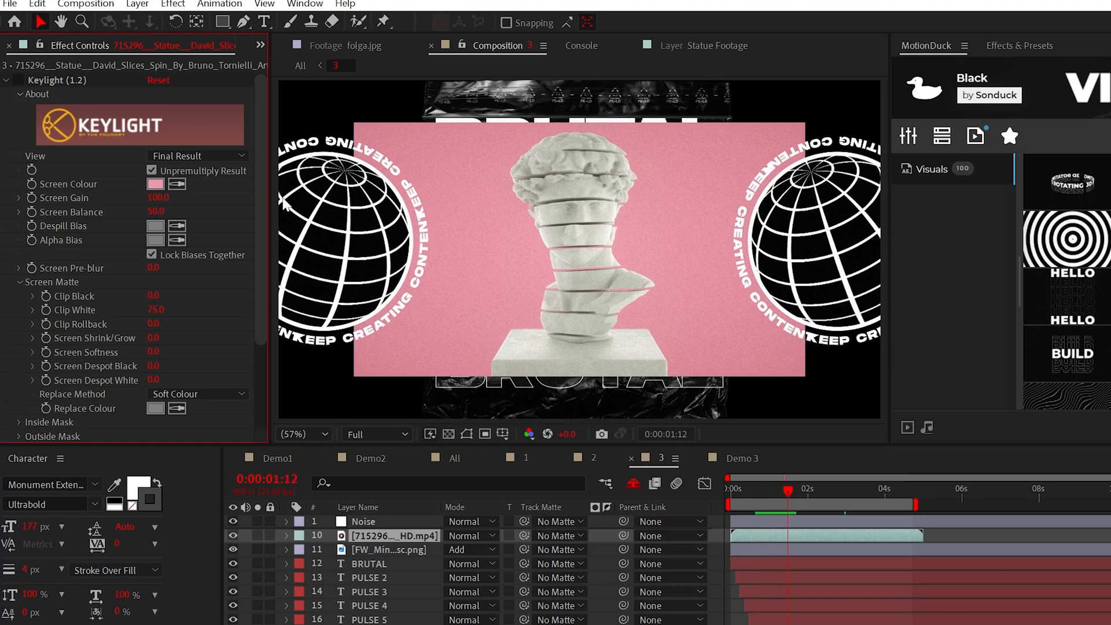